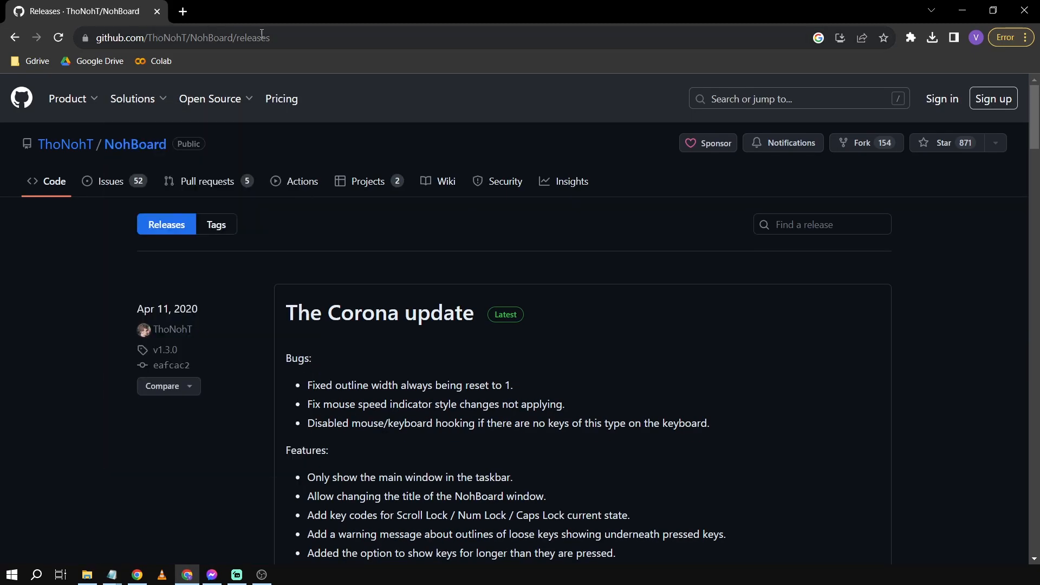
{"action": "mouse_move", "coordinate": [163, 24]}
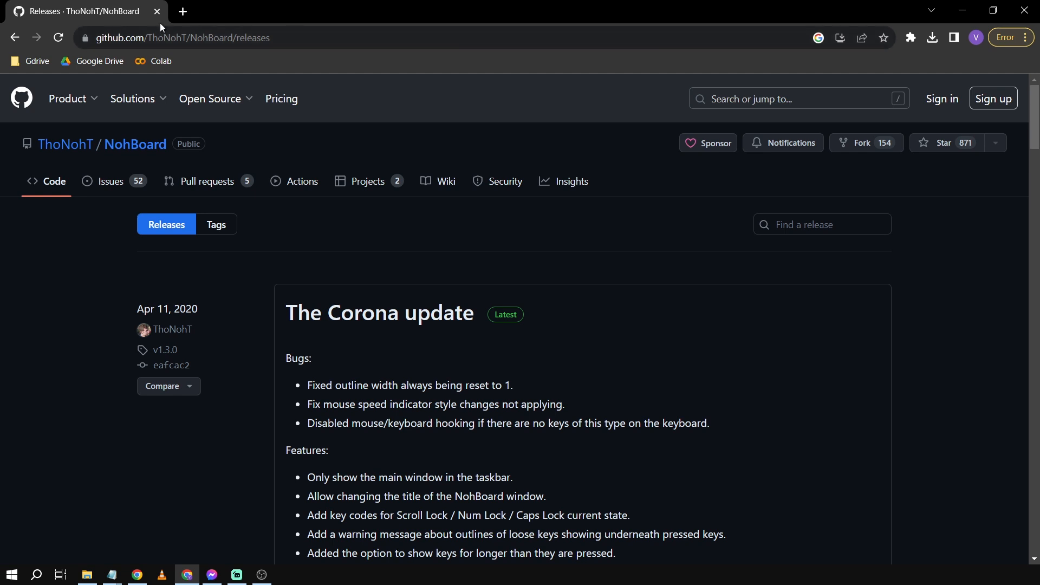
{"action": "mouse_move", "coordinate": [129, 149]}
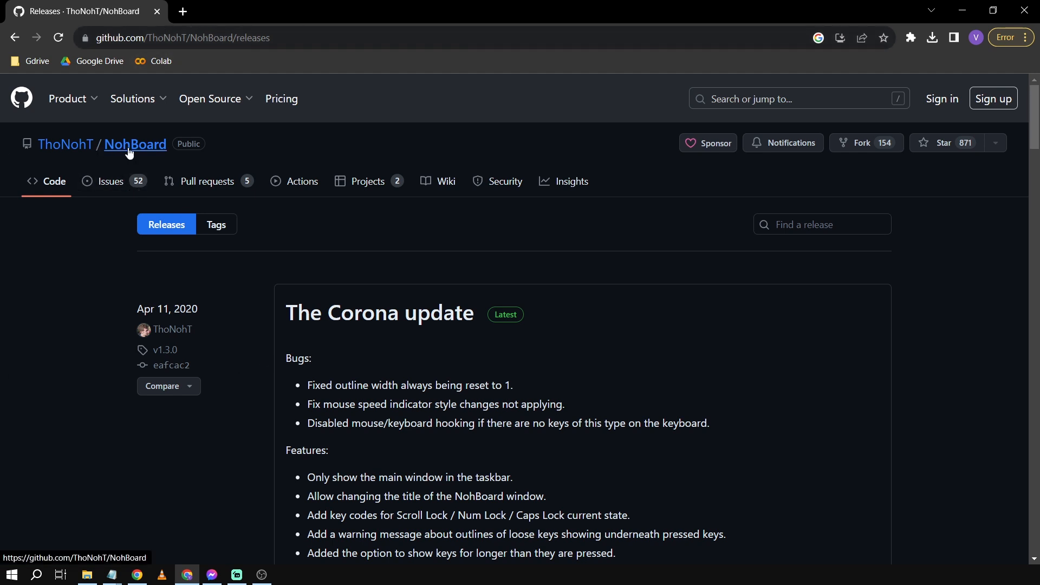
{"action": "mouse_move", "coordinate": [341, 208]}
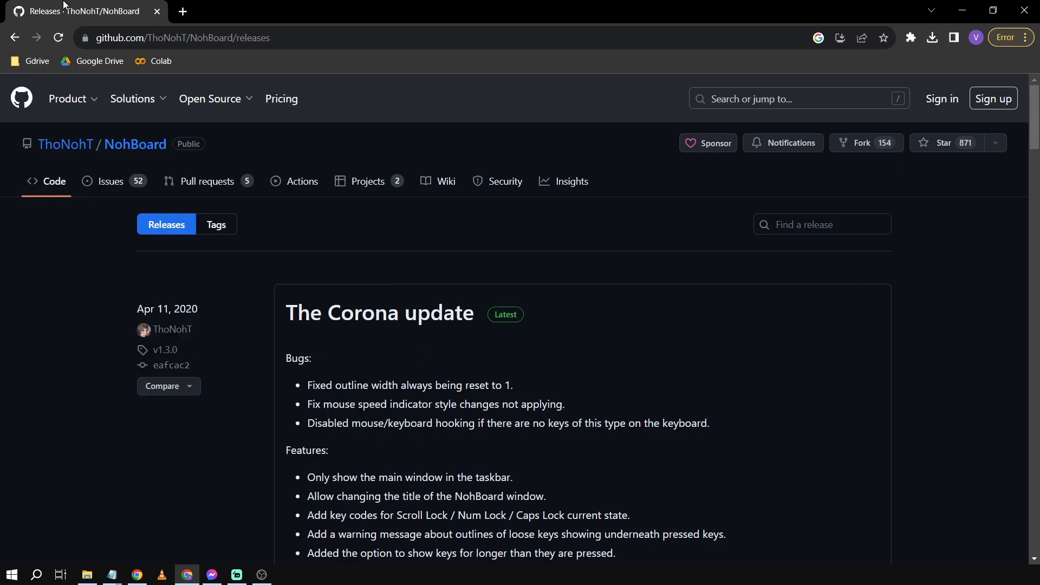
{"action": "mouse_move", "coordinate": [470, 293]}
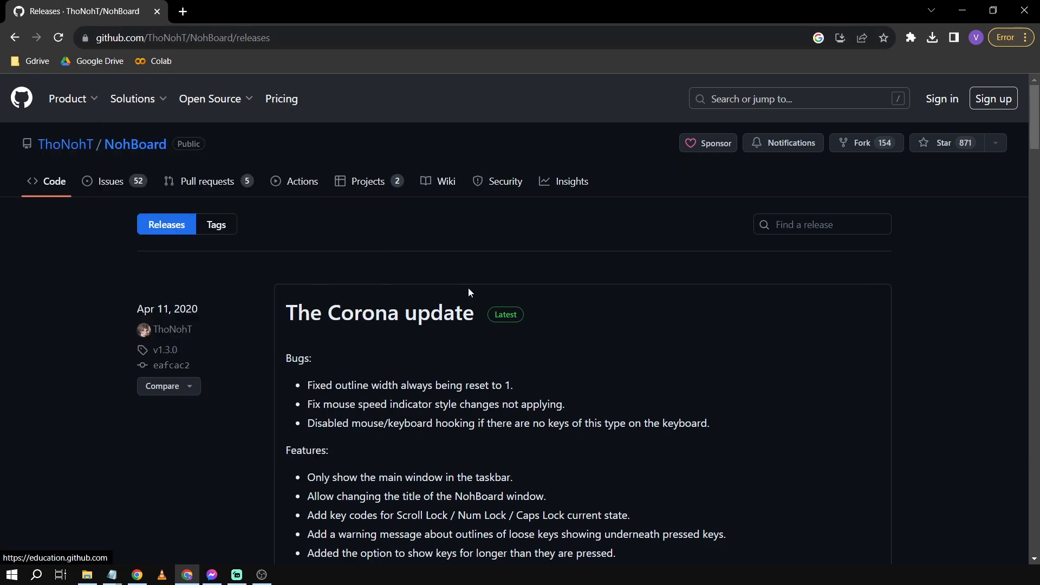
Step: Extract the NohBoard-ReWrite-v1.3.0 archive into folder 11 and launch NohBoard.exe
{"action": "scroll", "scroll_direction": "down", "scroll_amount": 3}
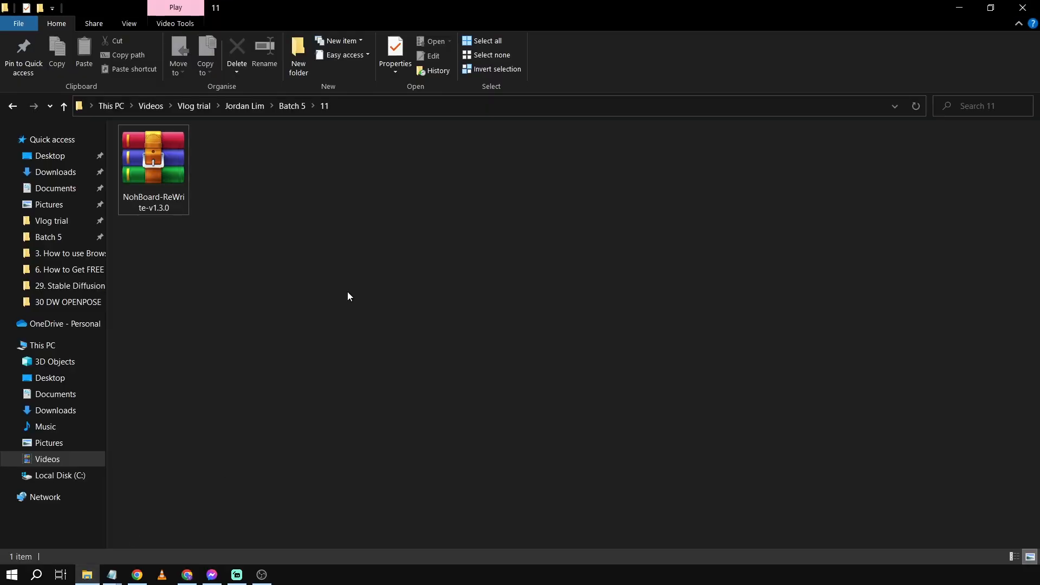
{"action": "left_click", "coordinate": [154, 157]}
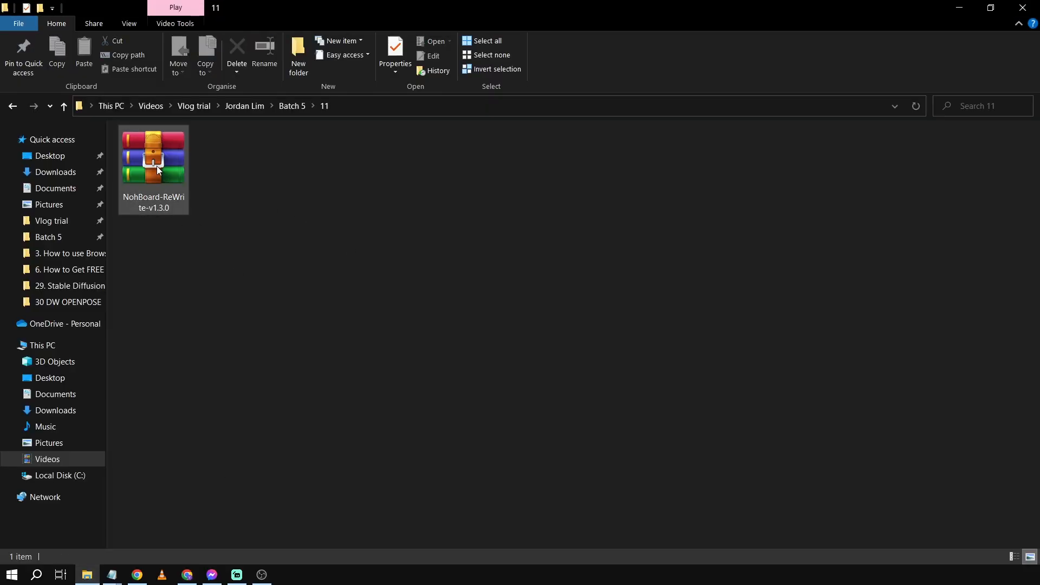
{"action": "double_click", "coordinate": [158, 162]}
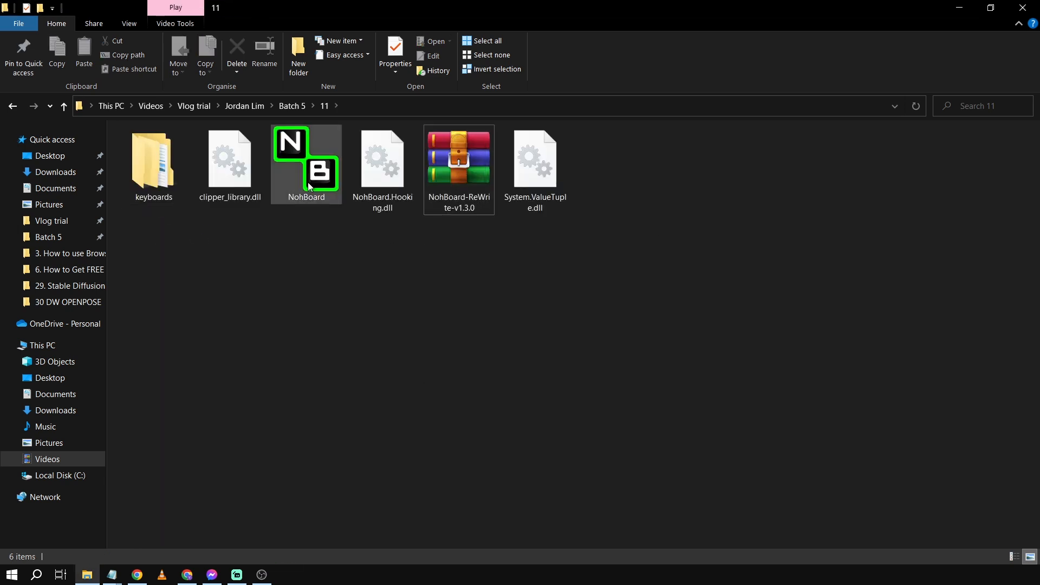
{"action": "right_click", "coordinate": [305, 162]}
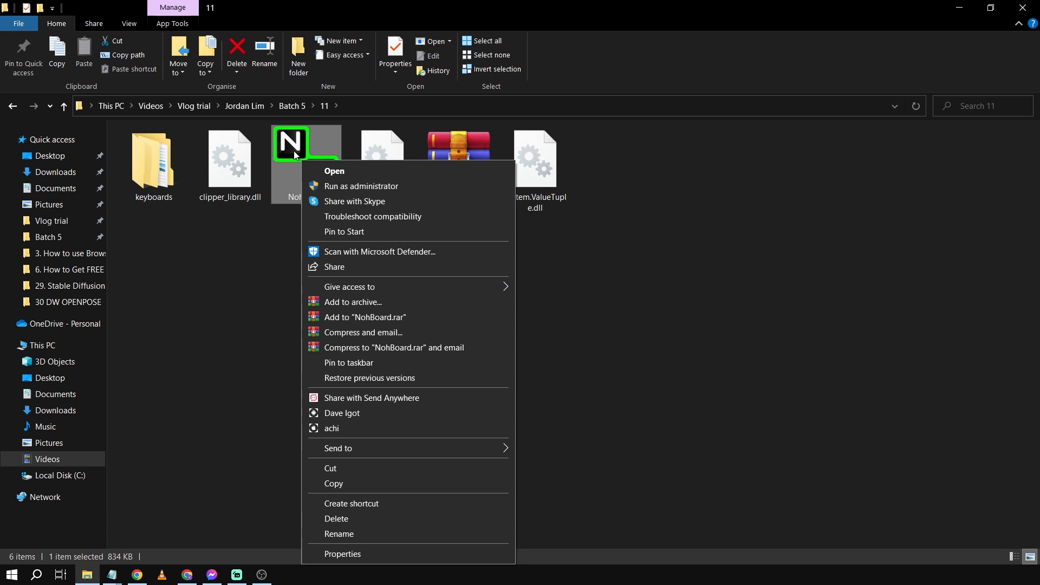
{"action": "left_click", "coordinate": [334, 171]}
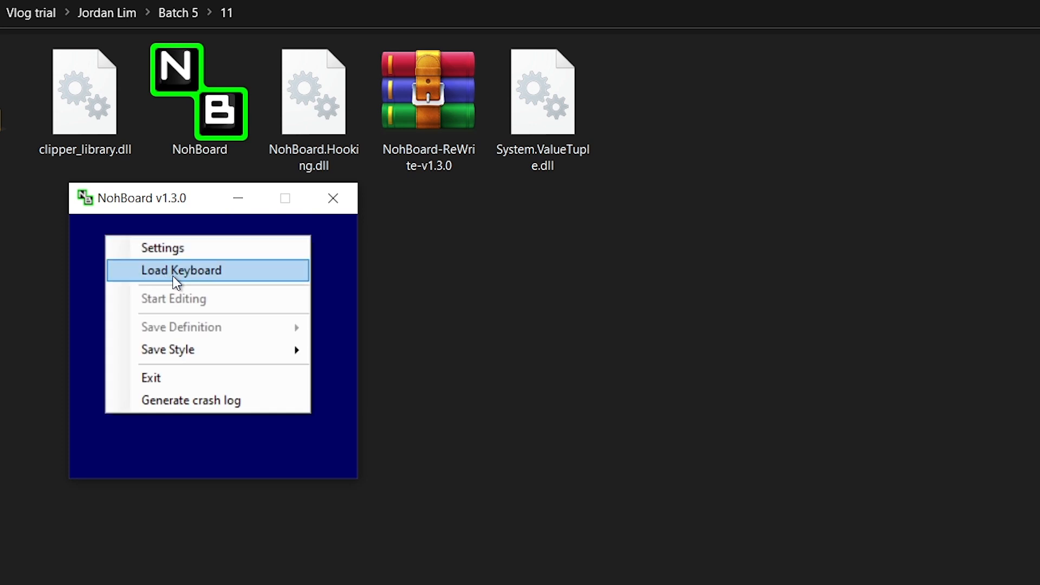
Step: Load the joao7yt fps layout with the normal-white_normal-black style, then close the loader
{"action": "left_click", "coordinate": [181, 271]}
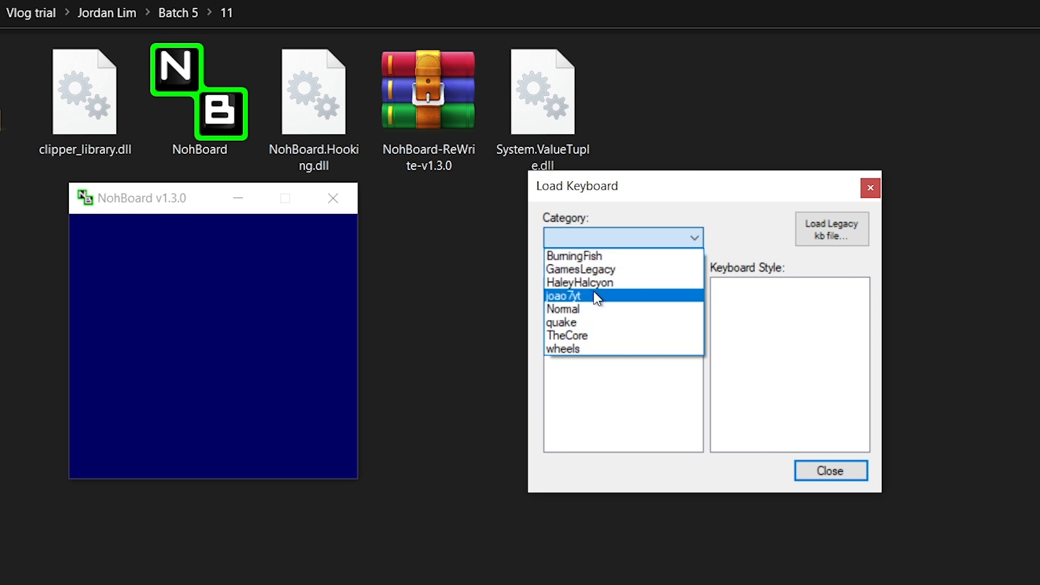
{"action": "left_click", "coordinate": [574, 297]}
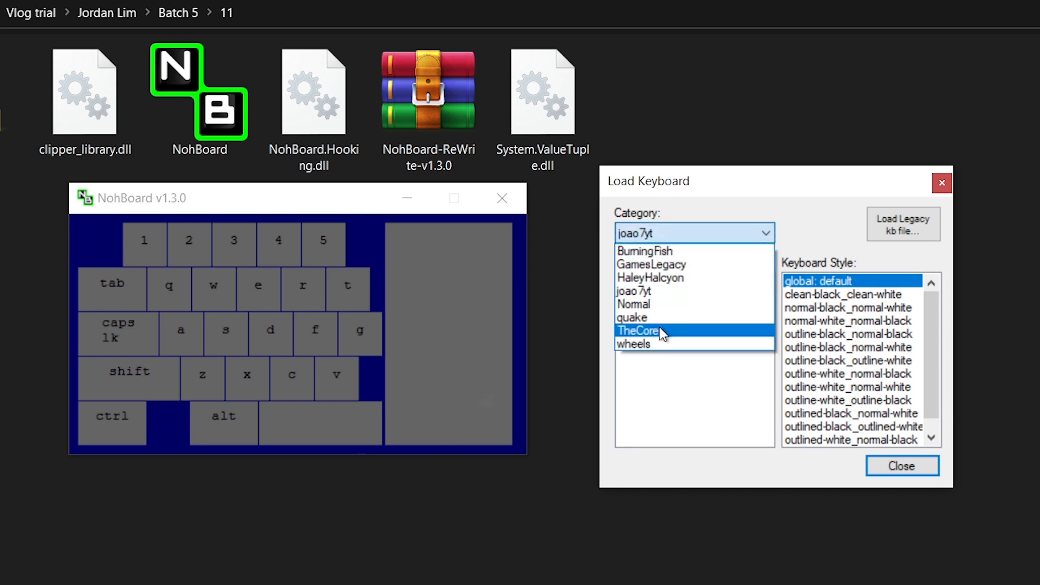
{"action": "left_click", "coordinate": [633, 318]}
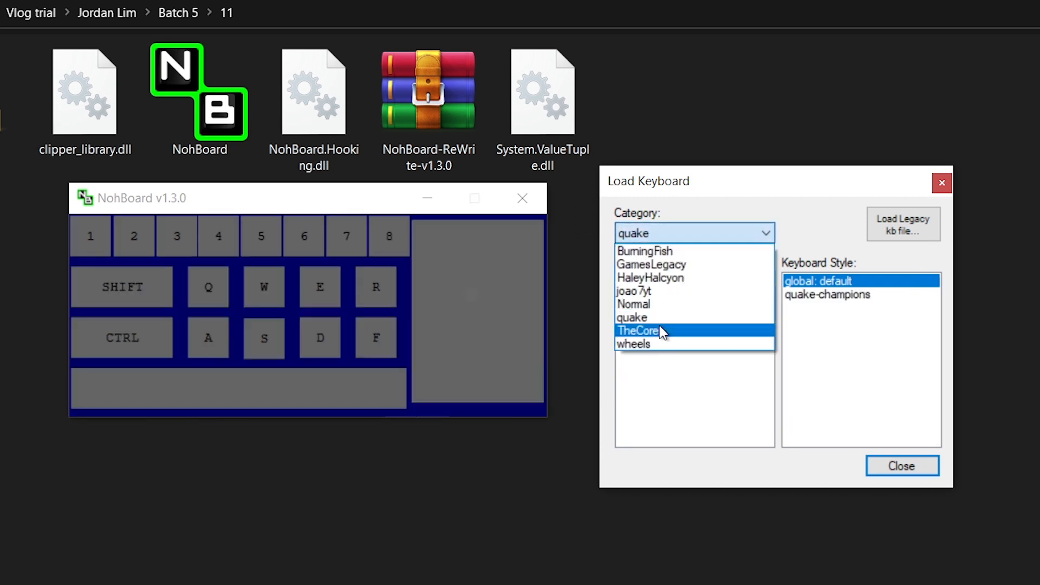
{"action": "left_click", "coordinate": [638, 330]}
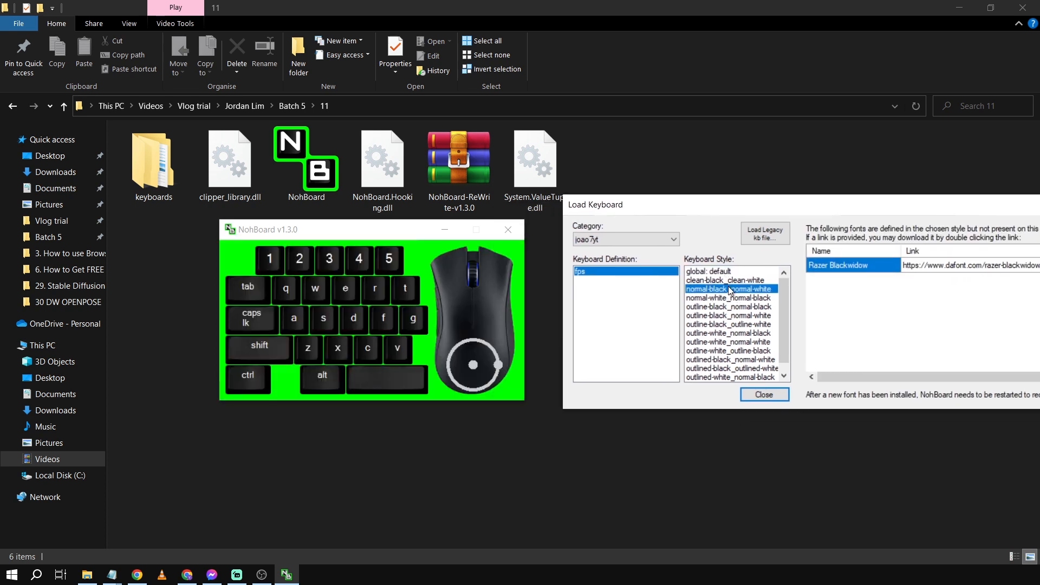
{"action": "left_click", "coordinate": [728, 307]}
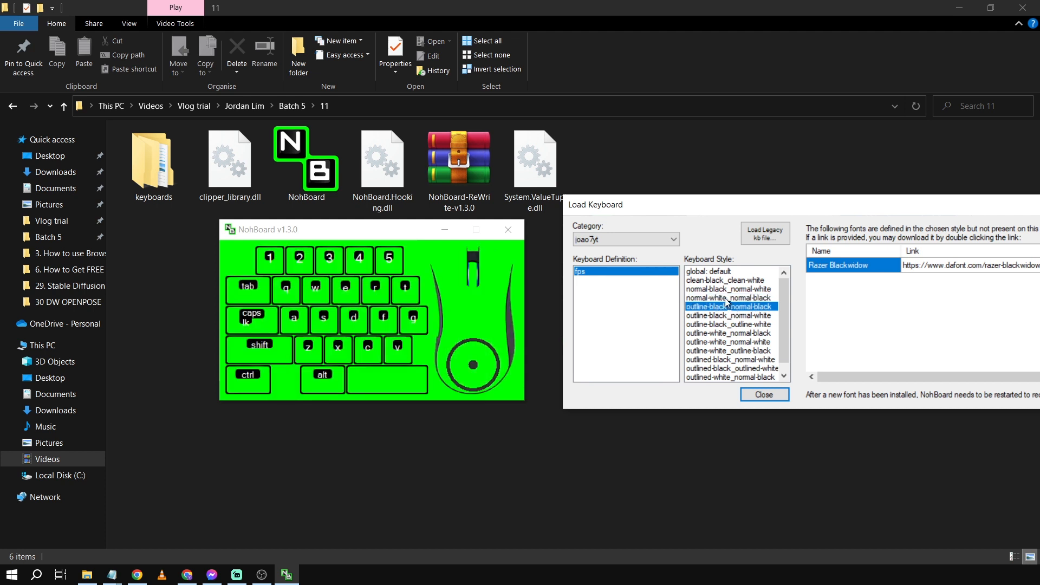
{"action": "left_click", "coordinate": [728, 297]}
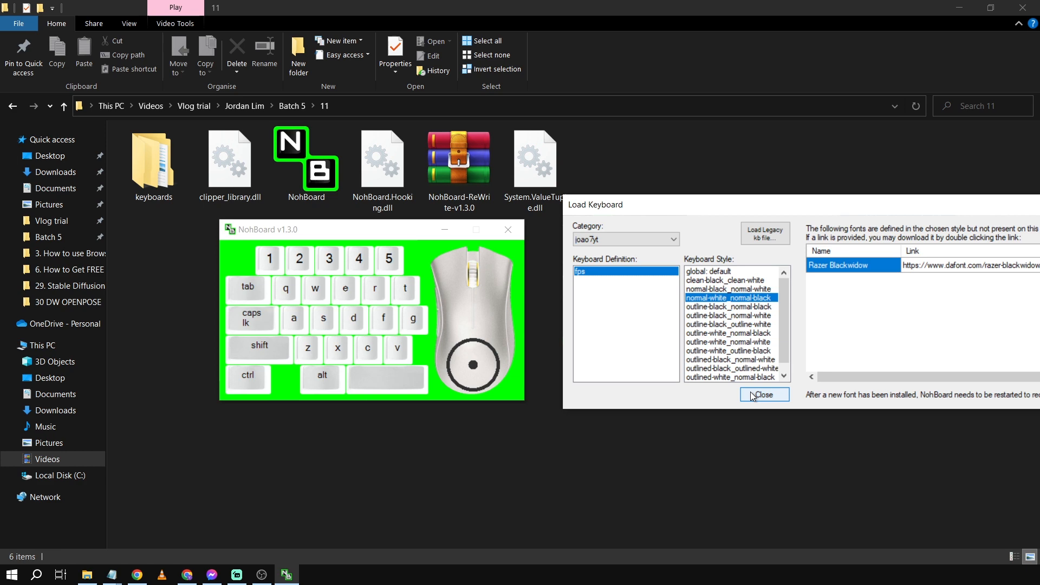
{"action": "left_click", "coordinate": [765, 395]}
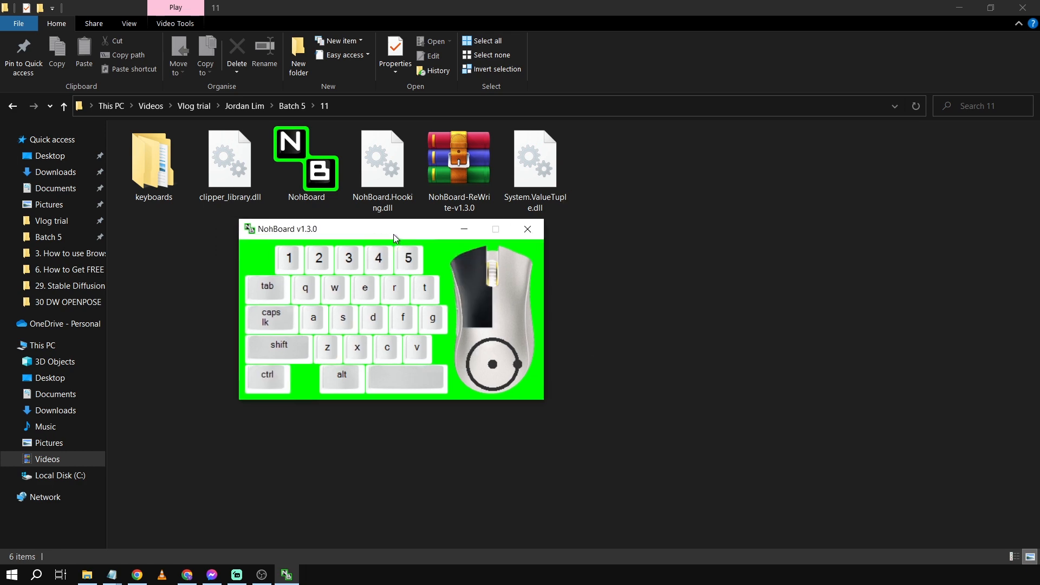
Step: Add a new Window Capture source to the Live Scene named 'keyboard and mouse'
{"action": "left_click", "coordinate": [236, 575]}
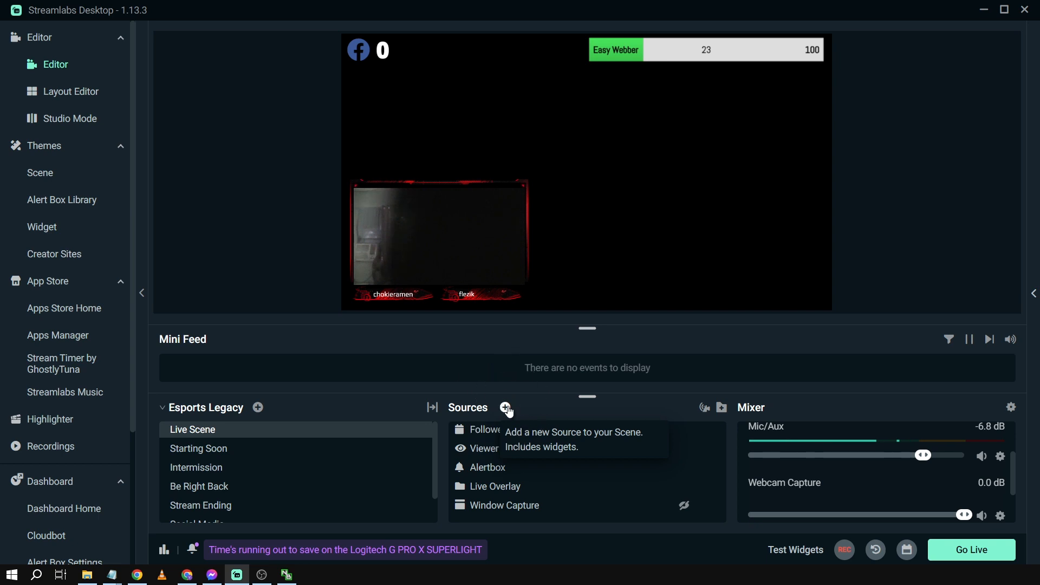
{"action": "left_click", "coordinate": [505, 408]}
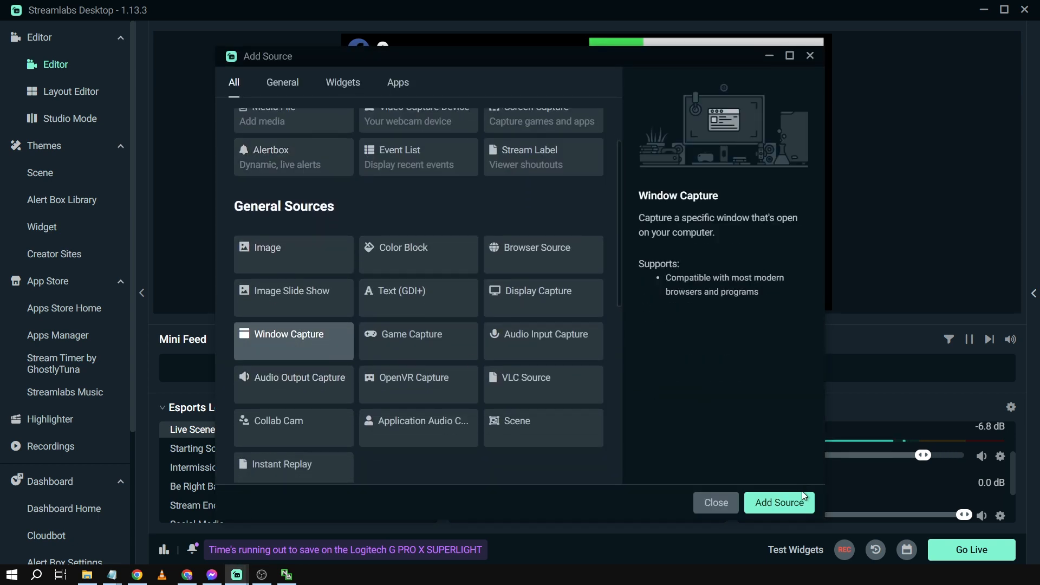
{"action": "left_click", "coordinate": [780, 502]}
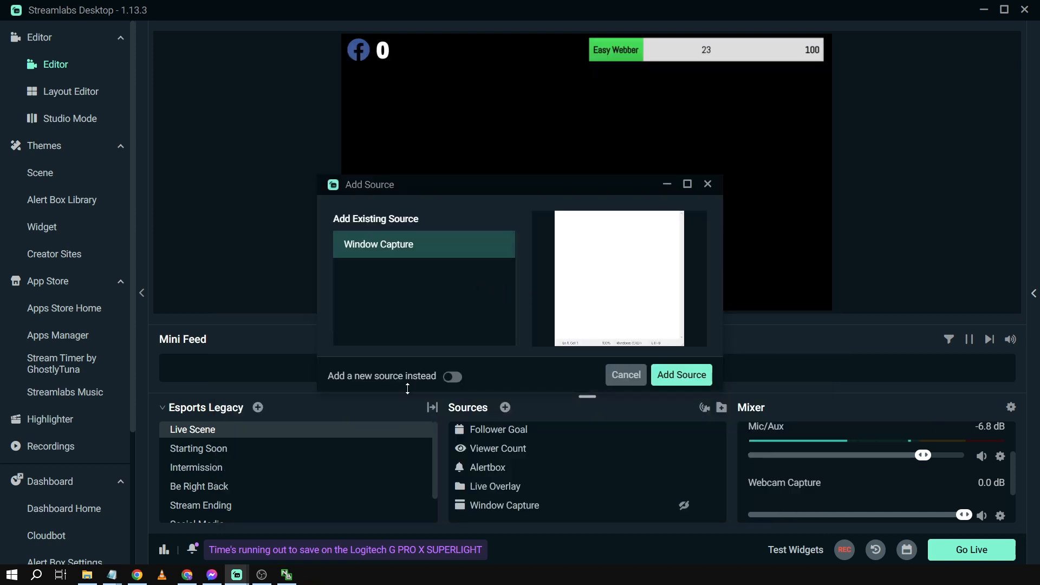
{"action": "type", "text": "keyboard and mouse"}
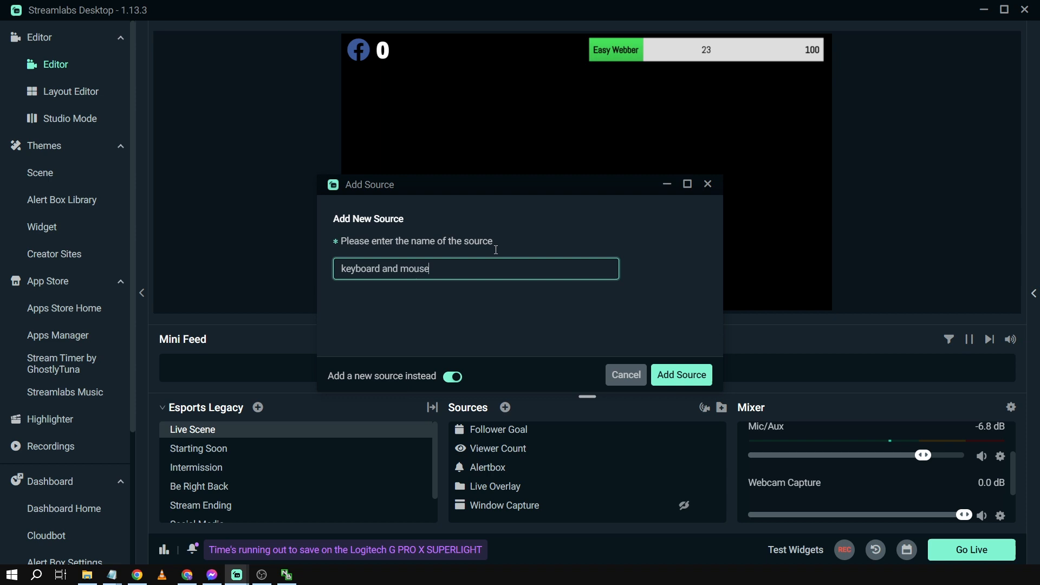
Step: Set the 'keyboard and mouse' capture window to [NohBoard.exe]: NohBoard v1.3.0 and confirm
{"action": "left_click", "coordinate": [682, 375]}
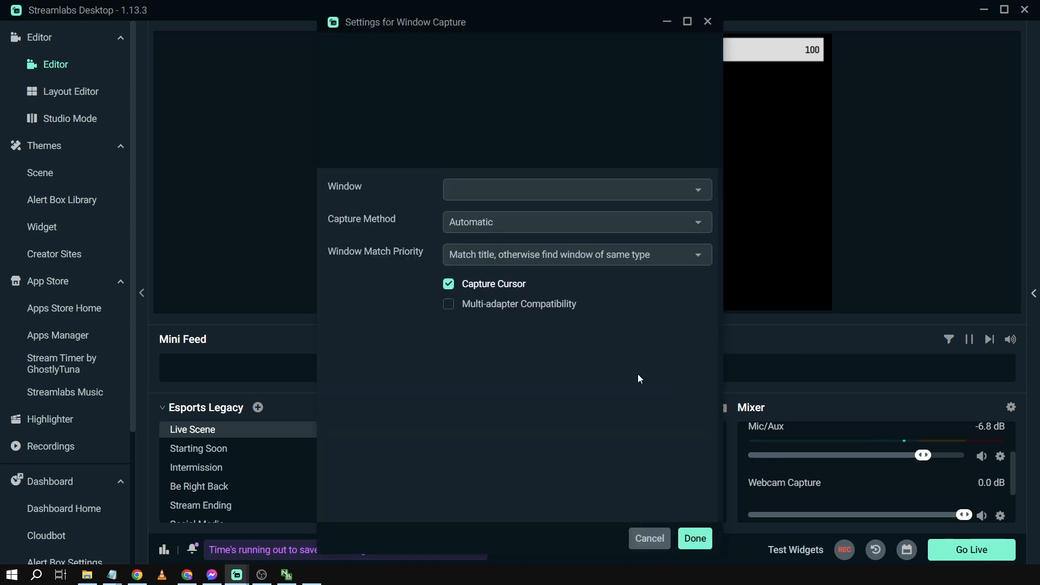
{"action": "left_click", "coordinate": [577, 190]}
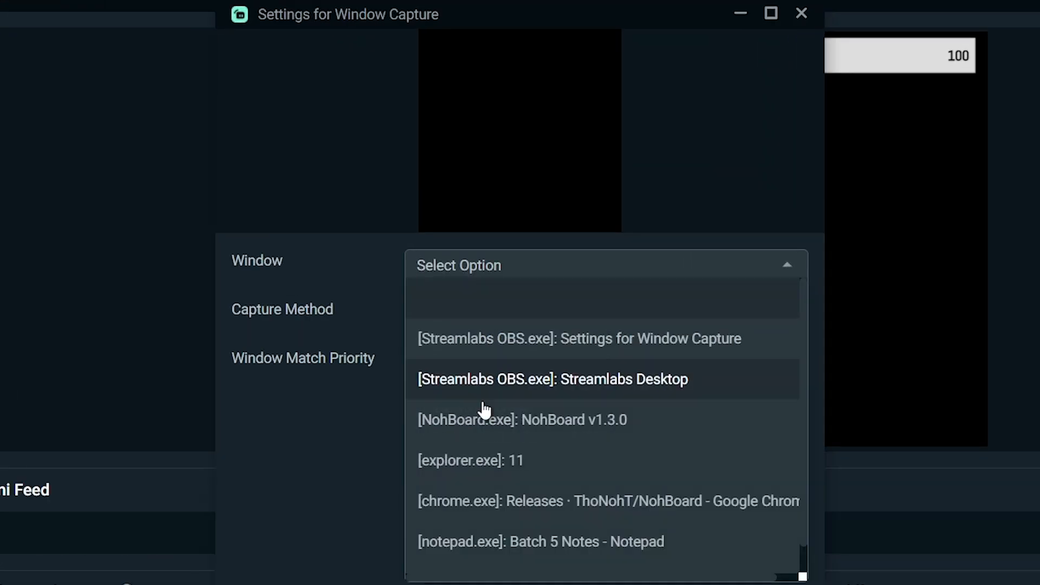
{"action": "left_click", "coordinate": [523, 419]}
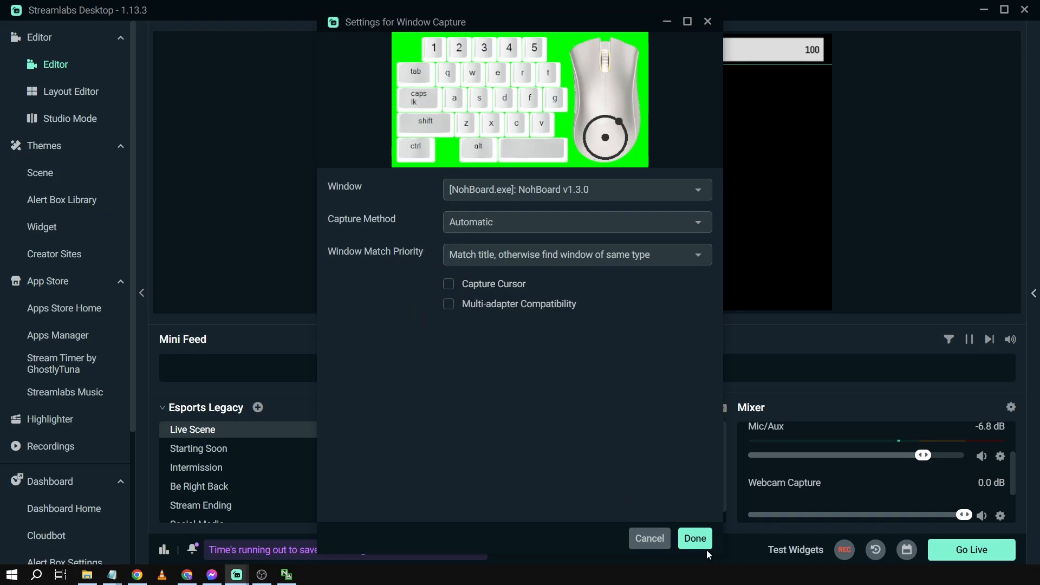
{"action": "left_click", "coordinate": [695, 538]}
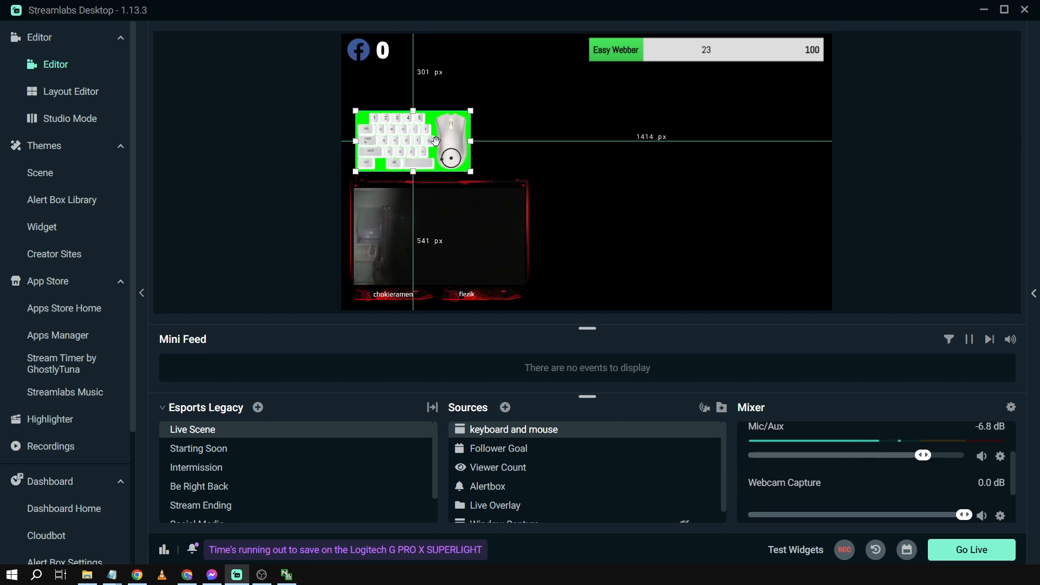
{"action": "mouse_move", "coordinate": [420, 144]}
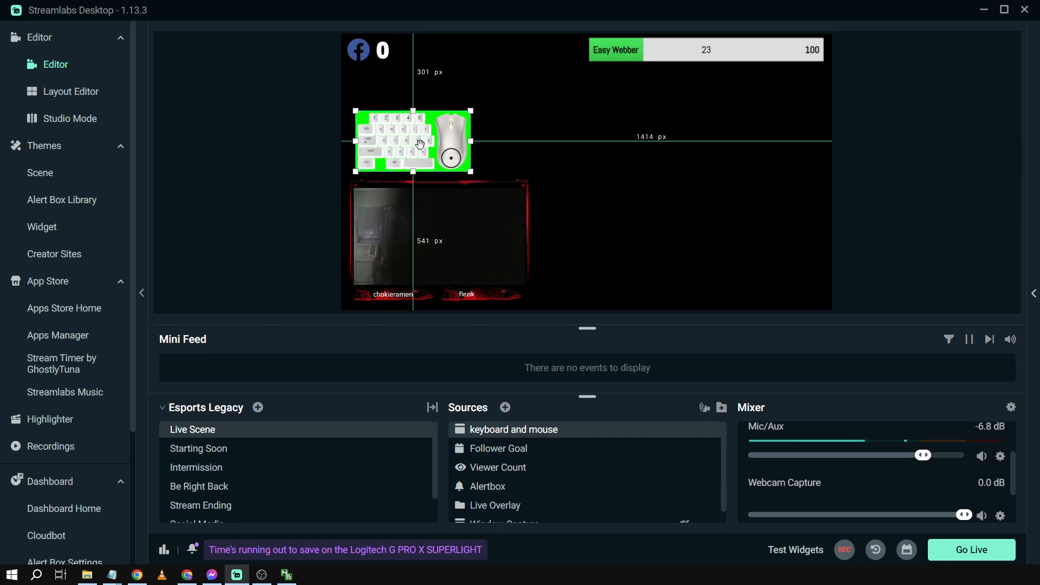
Step: Add a Chroma Key filter to the 'keyboard and mouse' source and close Filters
{"action": "right_click", "coordinate": [420, 143]}
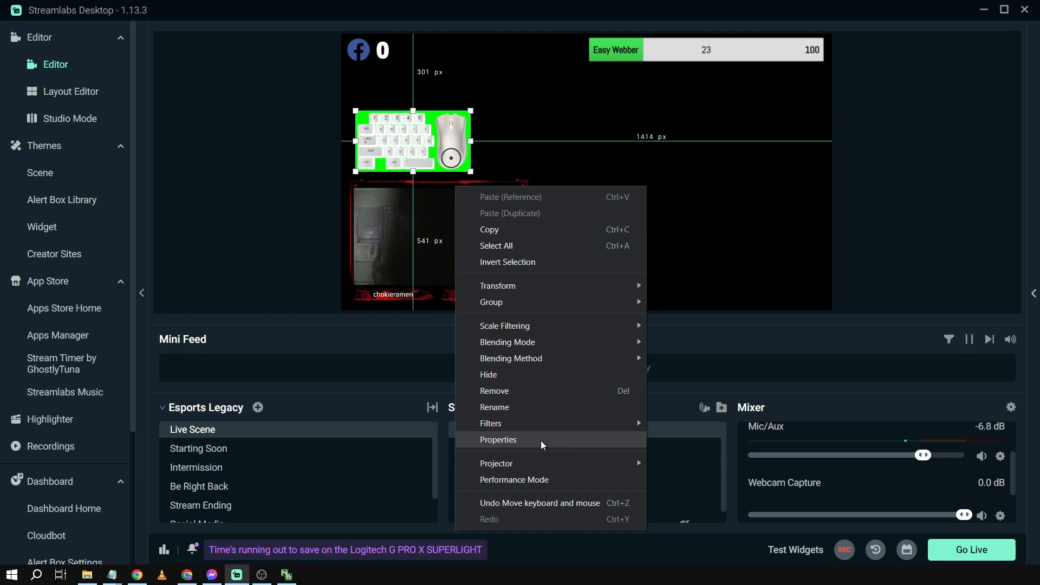
{"action": "left_click", "coordinate": [491, 423]}
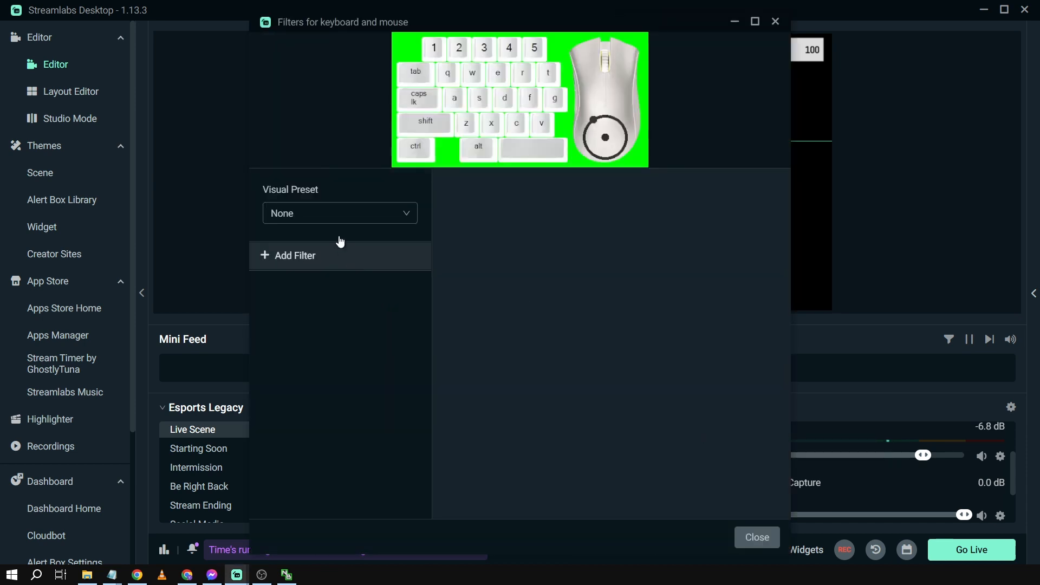
{"action": "left_click", "coordinate": [294, 255]}
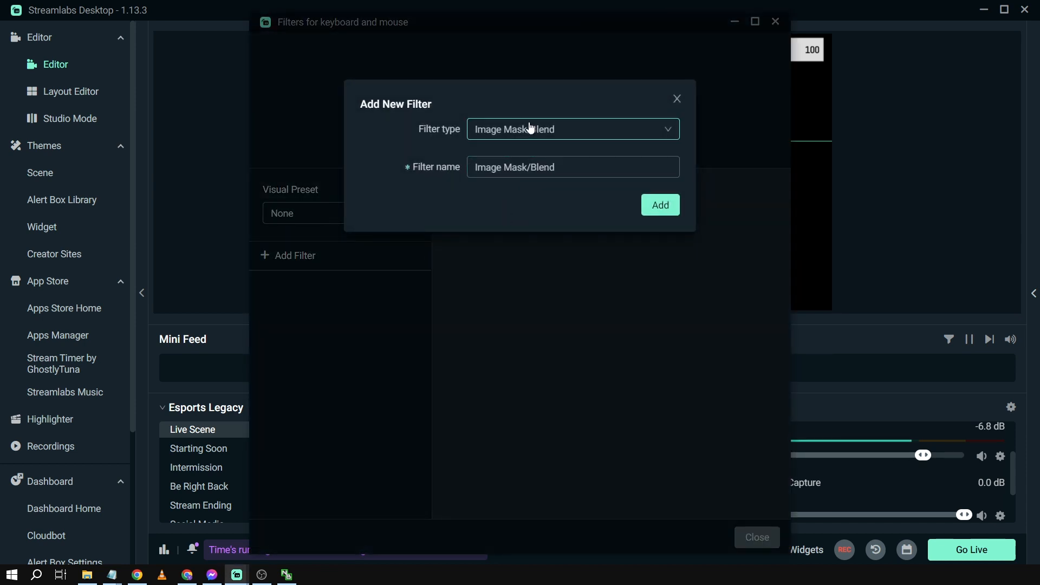
{"action": "left_click", "coordinate": [573, 129]}
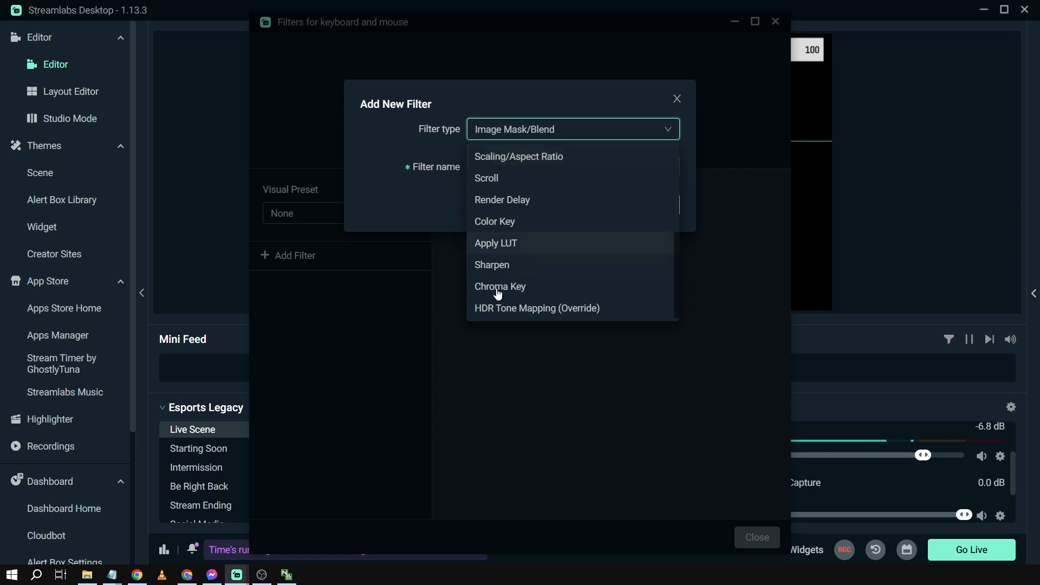
{"action": "mouse_move", "coordinate": [511, 298]}
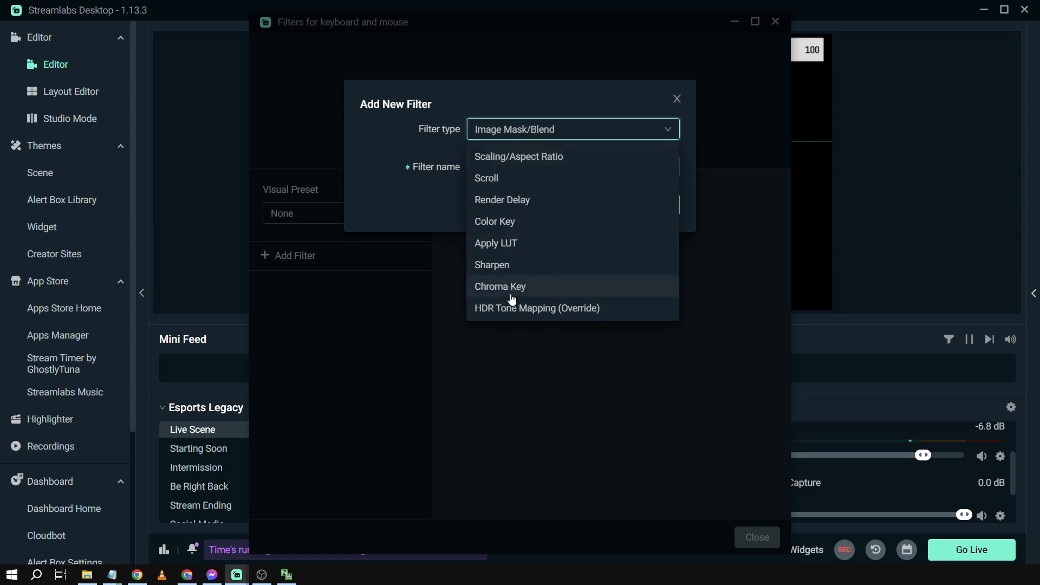
{"action": "left_click", "coordinate": [500, 286]}
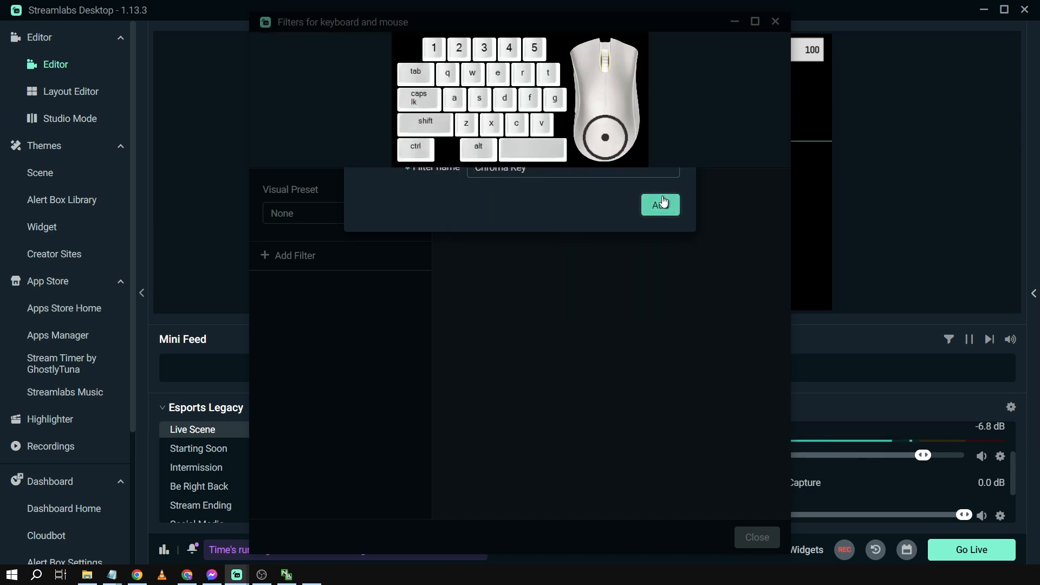
{"action": "left_click", "coordinate": [660, 205]}
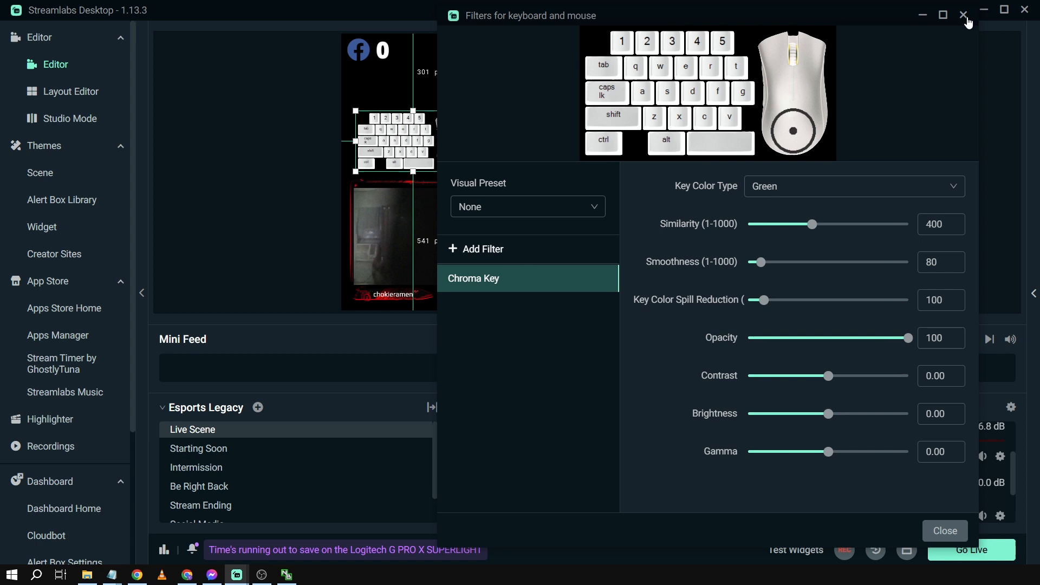
{"action": "left_click", "coordinate": [963, 15]}
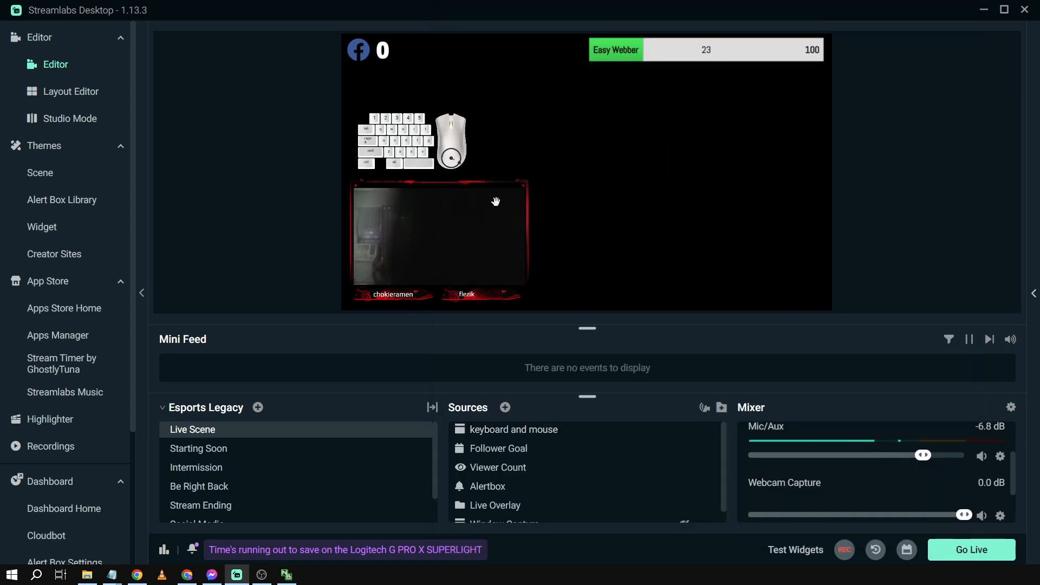
{"action": "mouse_move", "coordinate": [634, 218]}
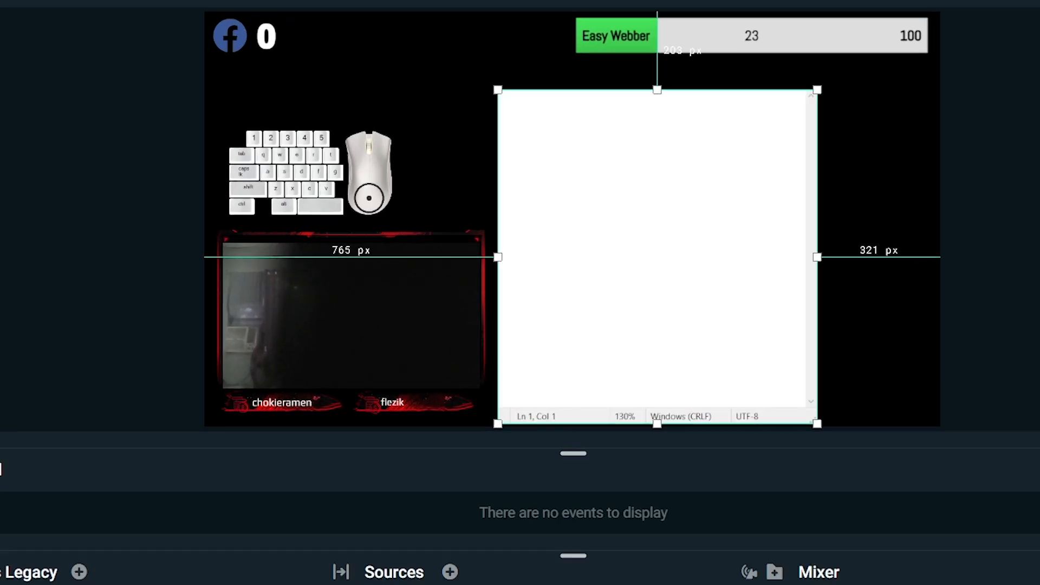
{"action": "mouse_move", "coordinate": [607, 278]}
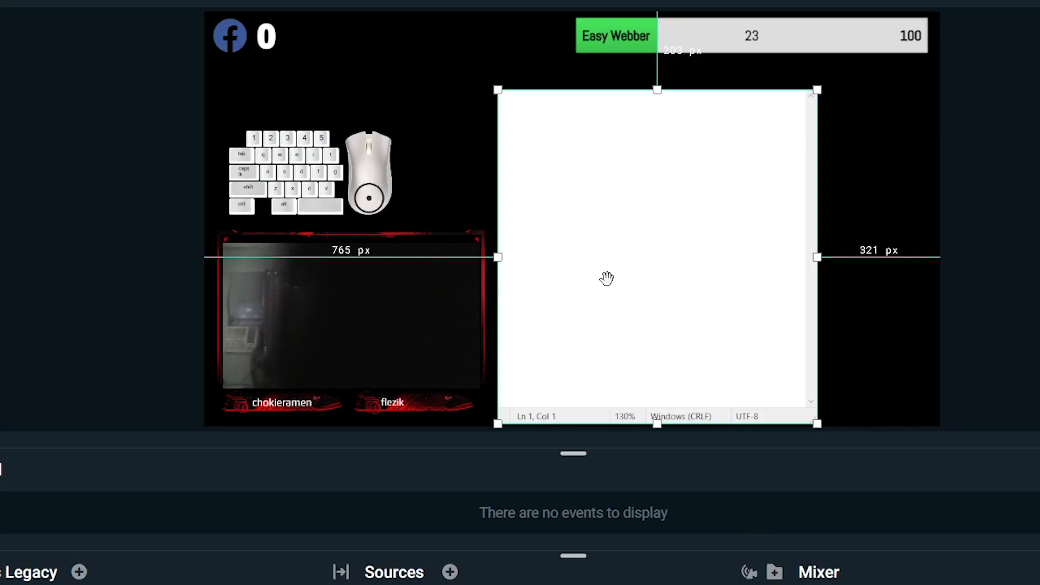
{"action": "mouse_move", "coordinate": [253, 384]}
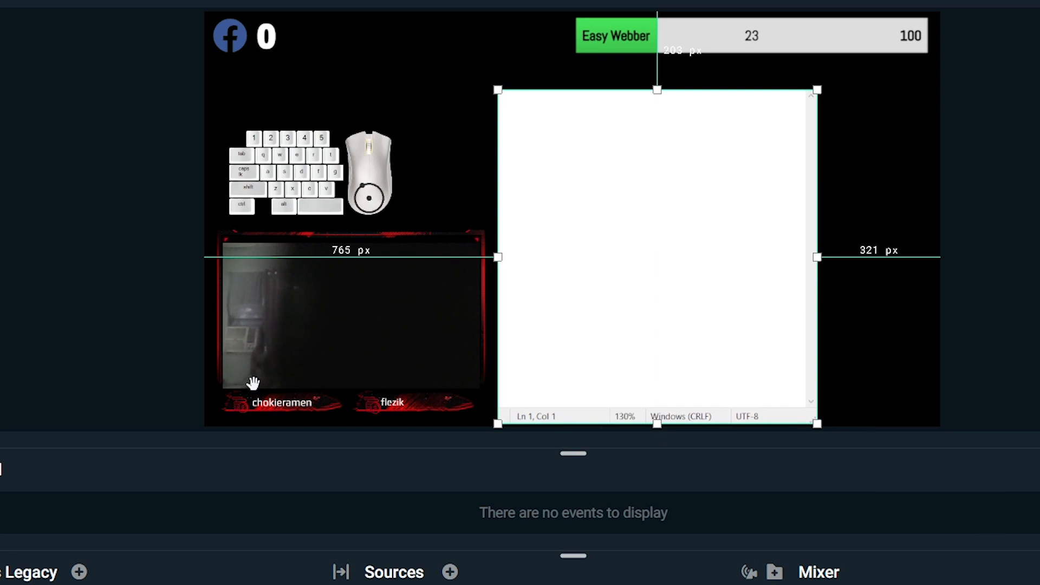
Step: Type 'sadasdwasd' and 'stewar' in Notepad to test the overlay's keys
{"action": "type", "text": "sadasdwasd"}
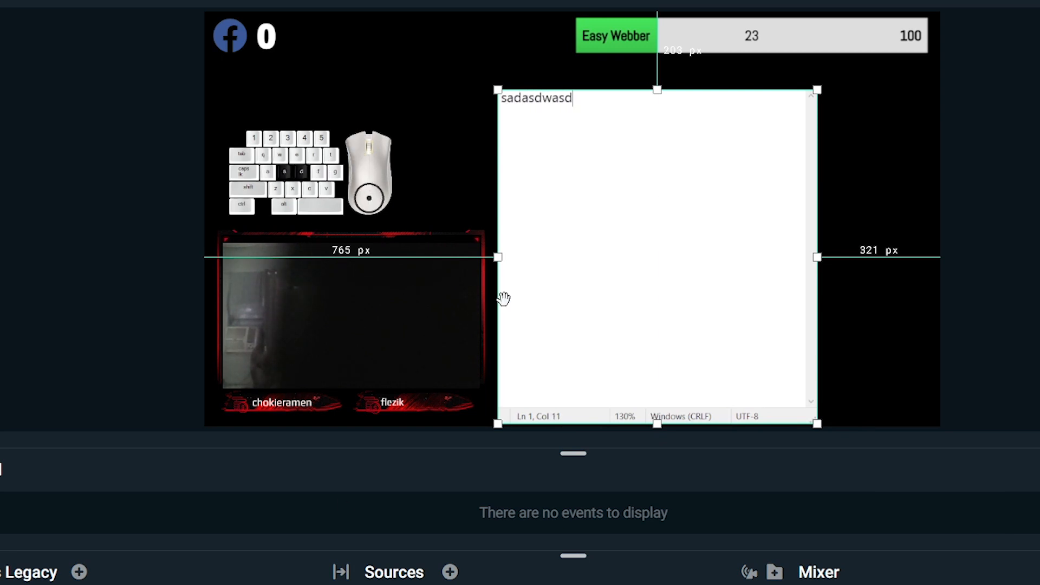
{"action": "type", "text": "stewar"}
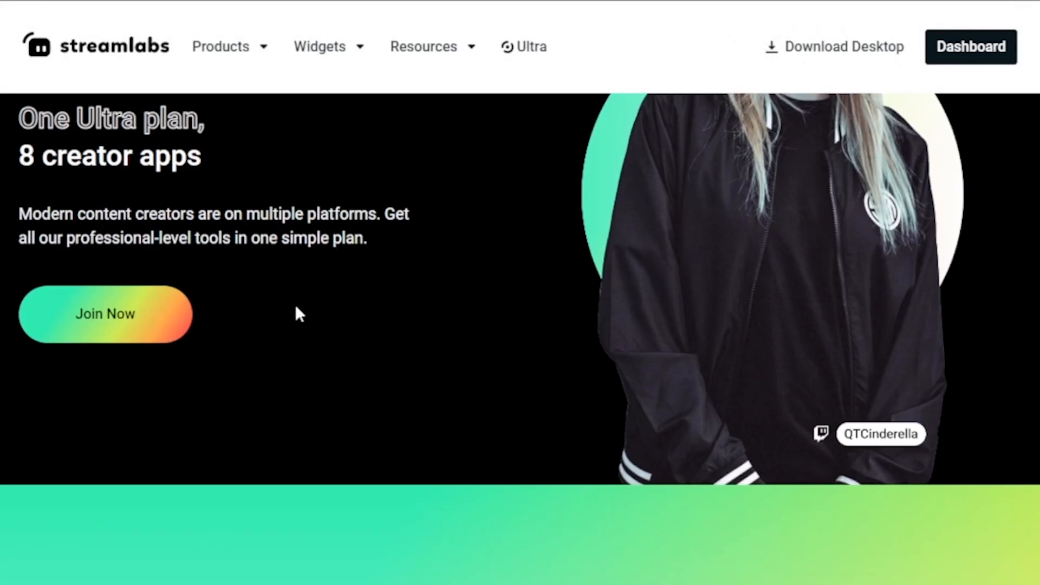
Step: Subscribe to the channel and like the Instagram trending-sounds YouTube video
{"action": "scroll", "scroll_direction": "down", "scroll_amount": 3}
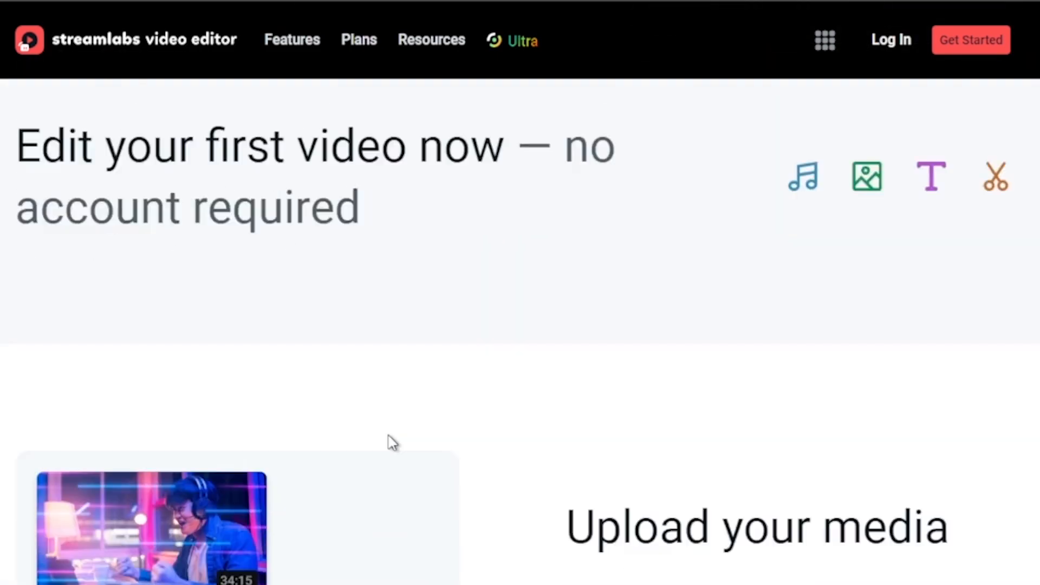
{"action": "scroll", "scroll_direction": "down", "scroll_amount": 3}
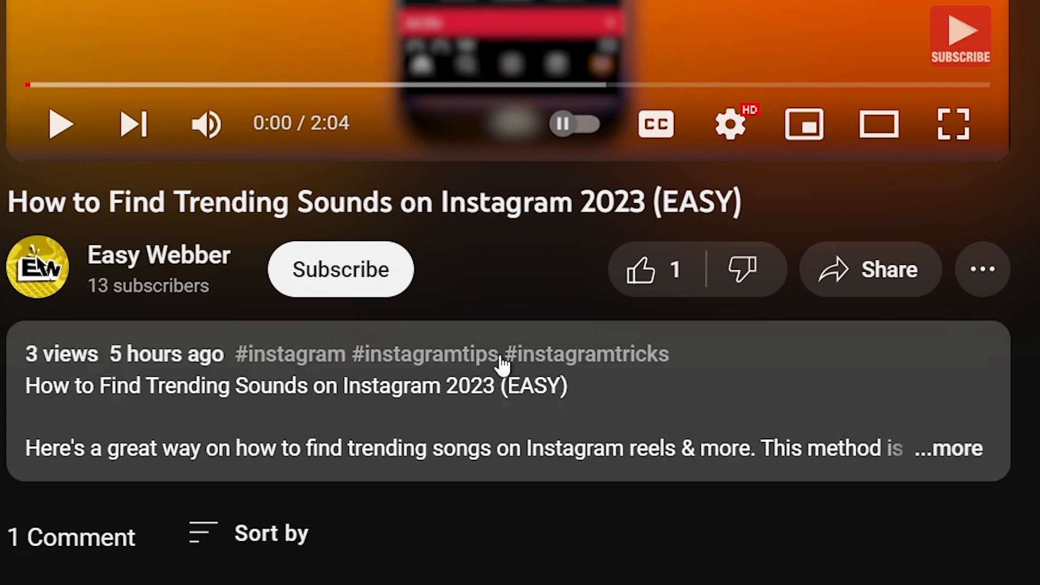
{"action": "left_click", "coordinate": [340, 269]}
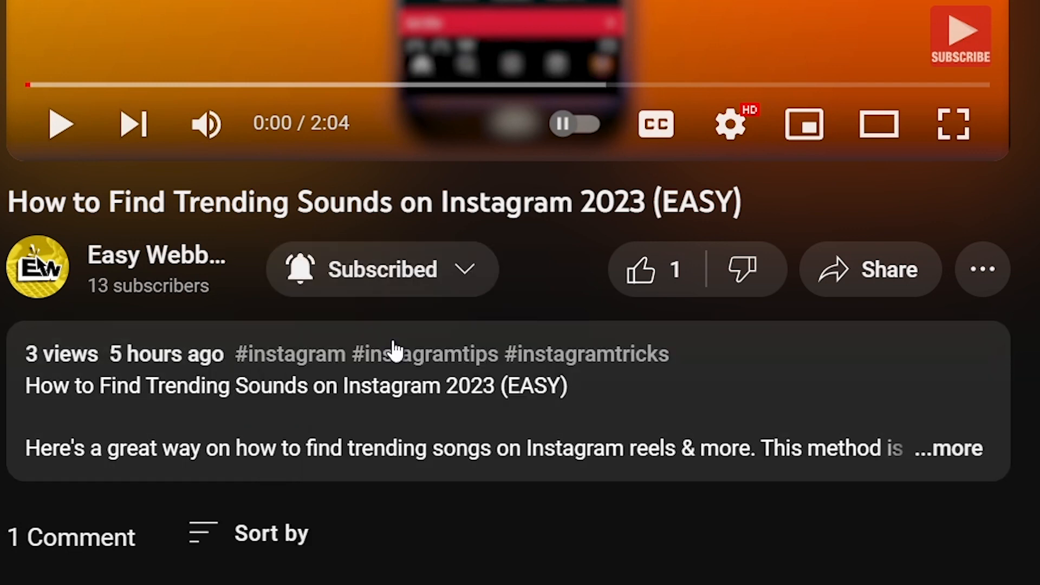
{"action": "left_click", "coordinate": [641, 271]}
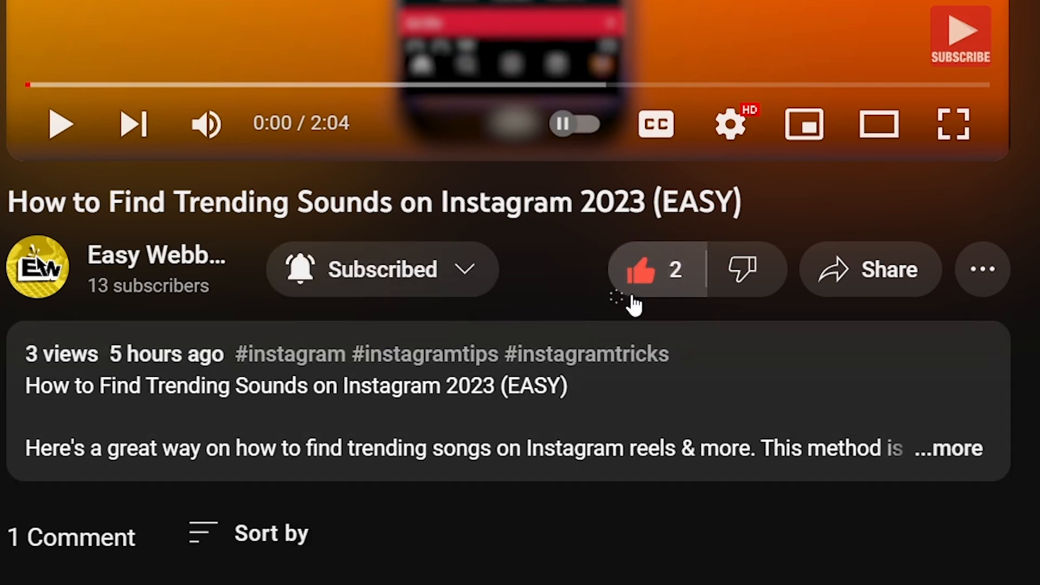